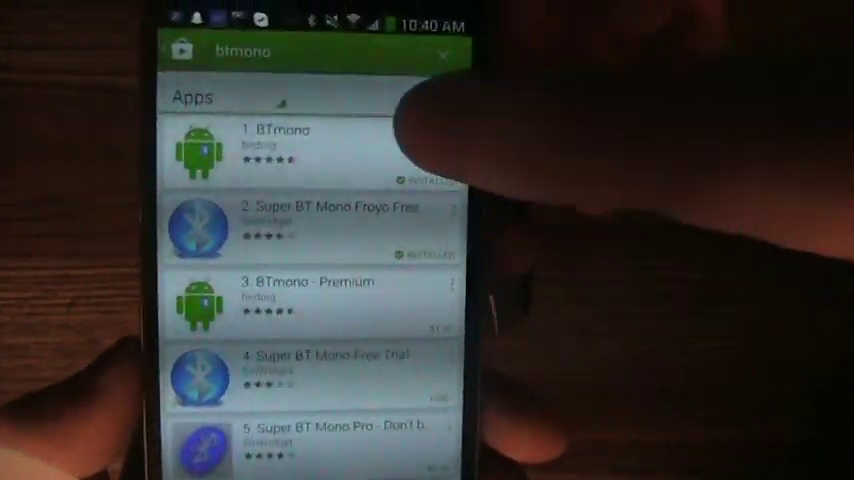
Open the BTmono by bedtog listing from the 'btmono' search results to install it.
{"action": "left_click", "coordinate": [290, 150]}
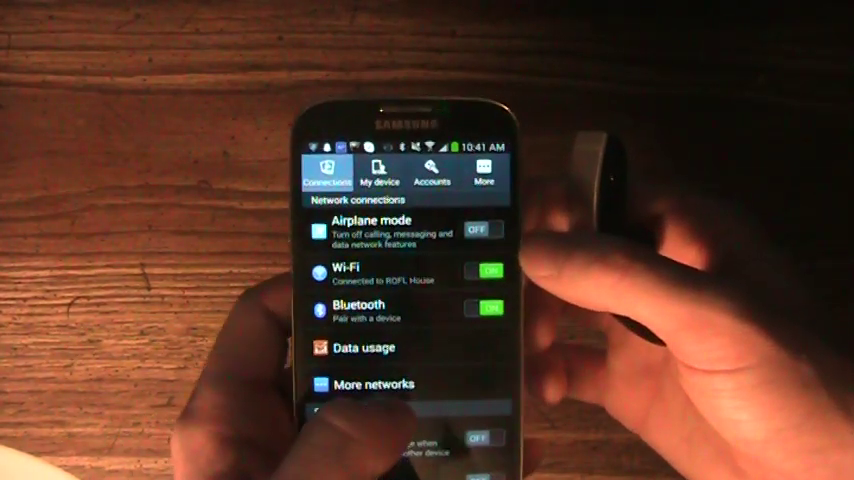
With Bluetooth switched on, open the Bluetooth device list to pair the headset.
{"action": "left_click", "coordinate": [357, 304]}
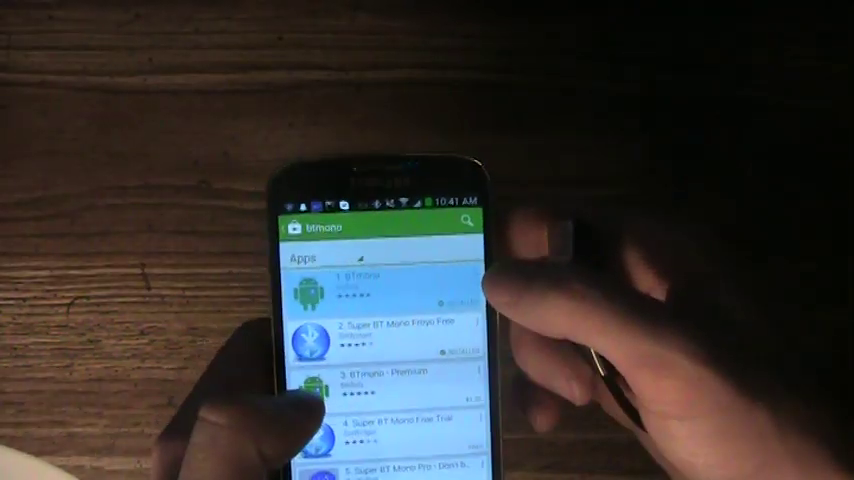
Launch the installed BTmono app from the Play Store results.
{"action": "left_click", "coordinate": [380, 290]}
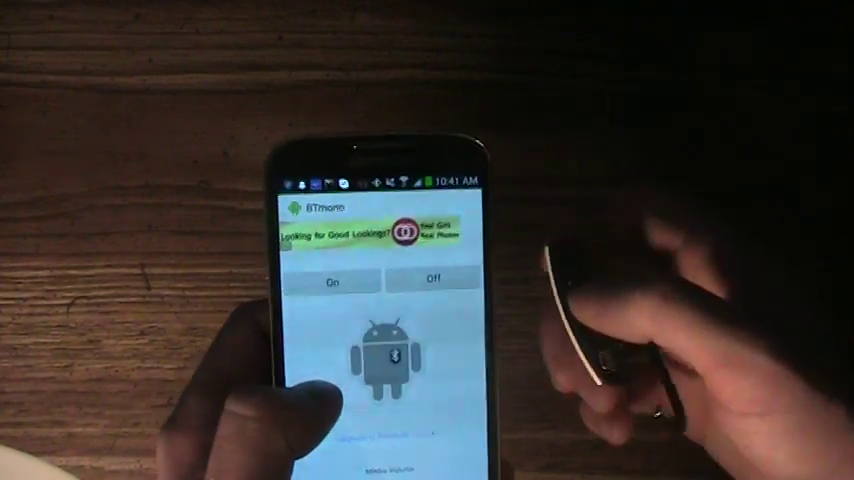